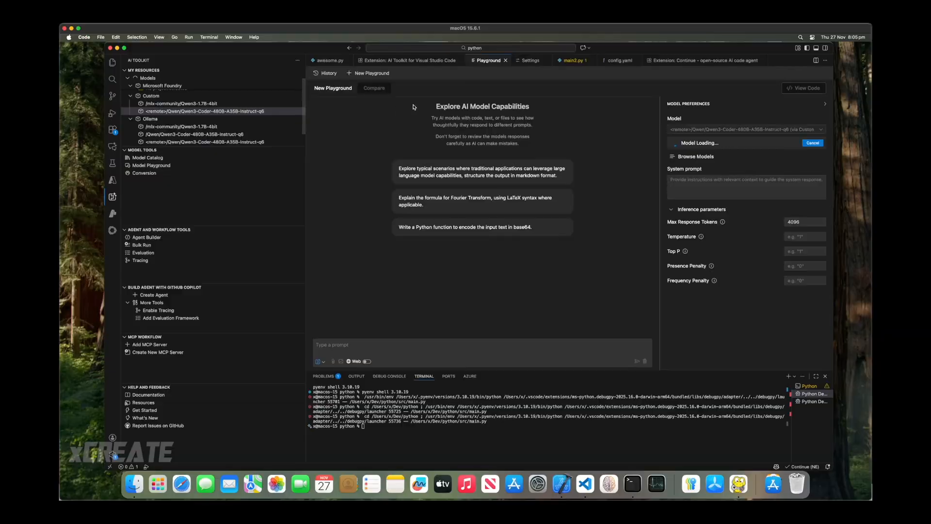
Send the prompt 'hello qwen' to the remote Qwen3-Coder model in the Playground.
{"action": "left_click", "coordinate": [338, 345]}
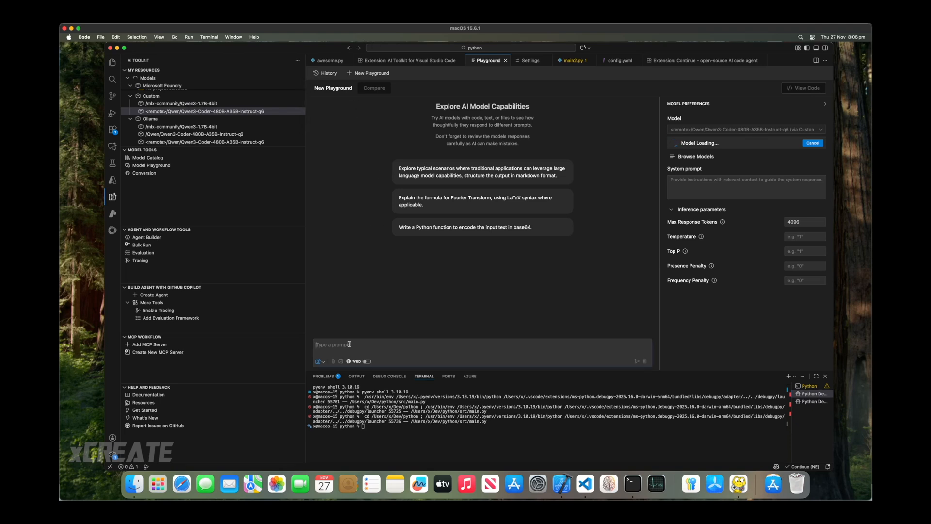
{"action": "type", "text": "hello qwen"}
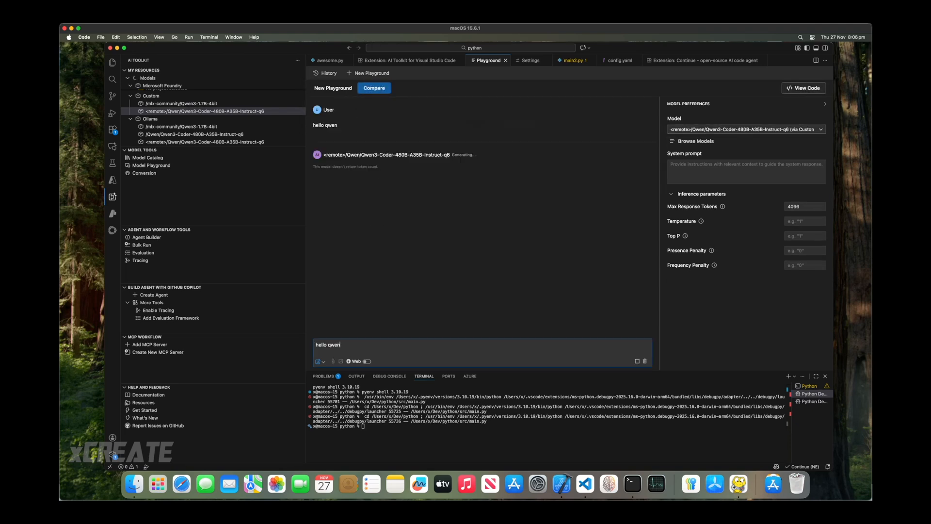